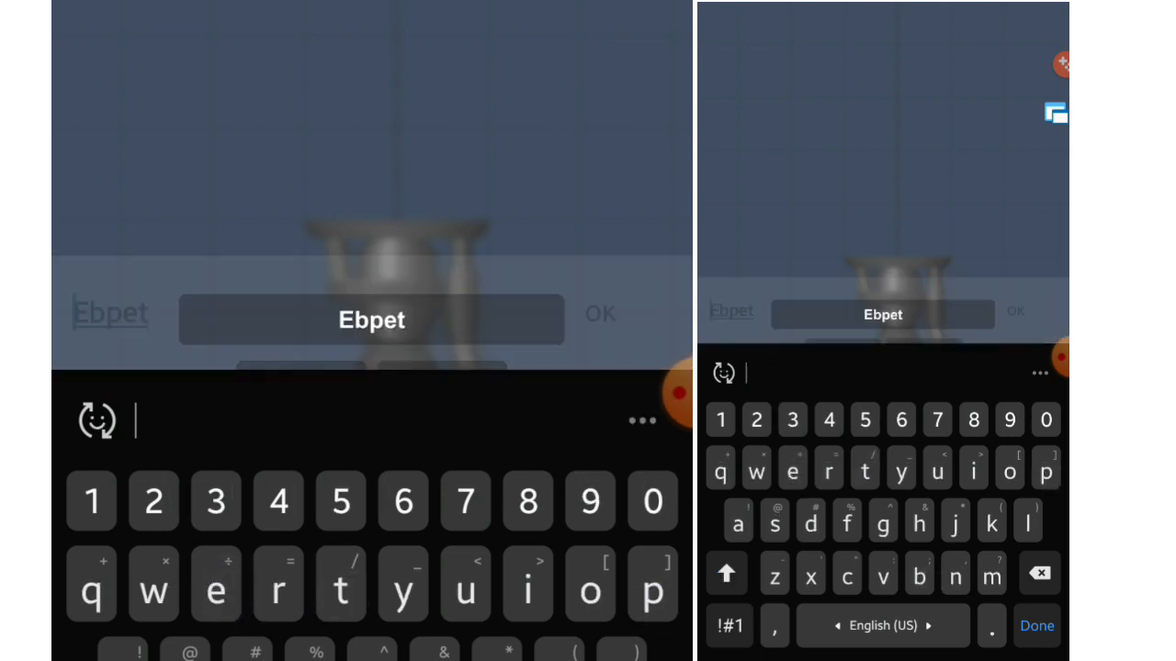
Confirm saving the rocket as blueprint Ebpet and leave for the app list.
left_click(1036, 625)
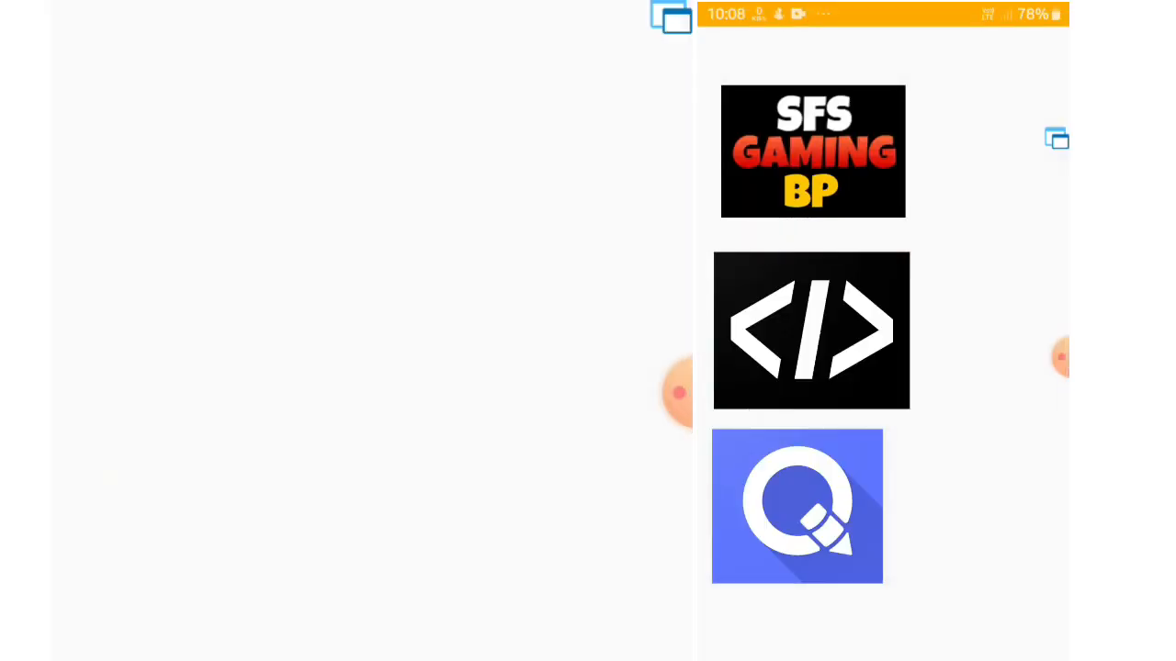
Reach the Engine Hawk entry in the saved blueprint's JSON within the helper app.
left_click(812, 150)
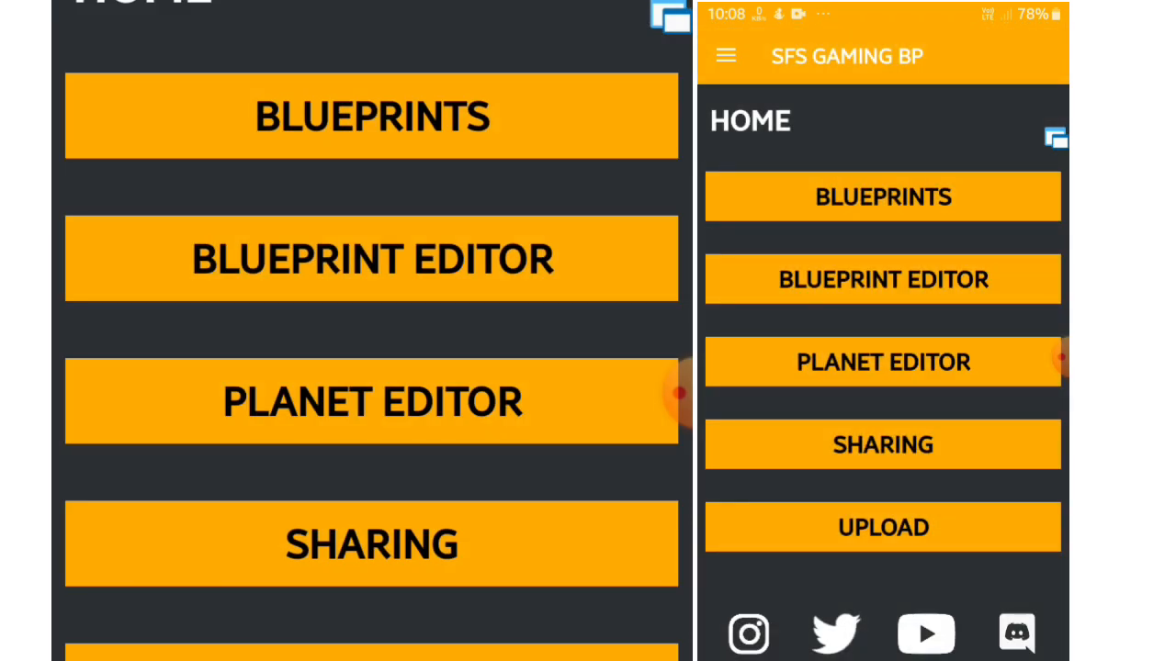
left_click(882, 195)
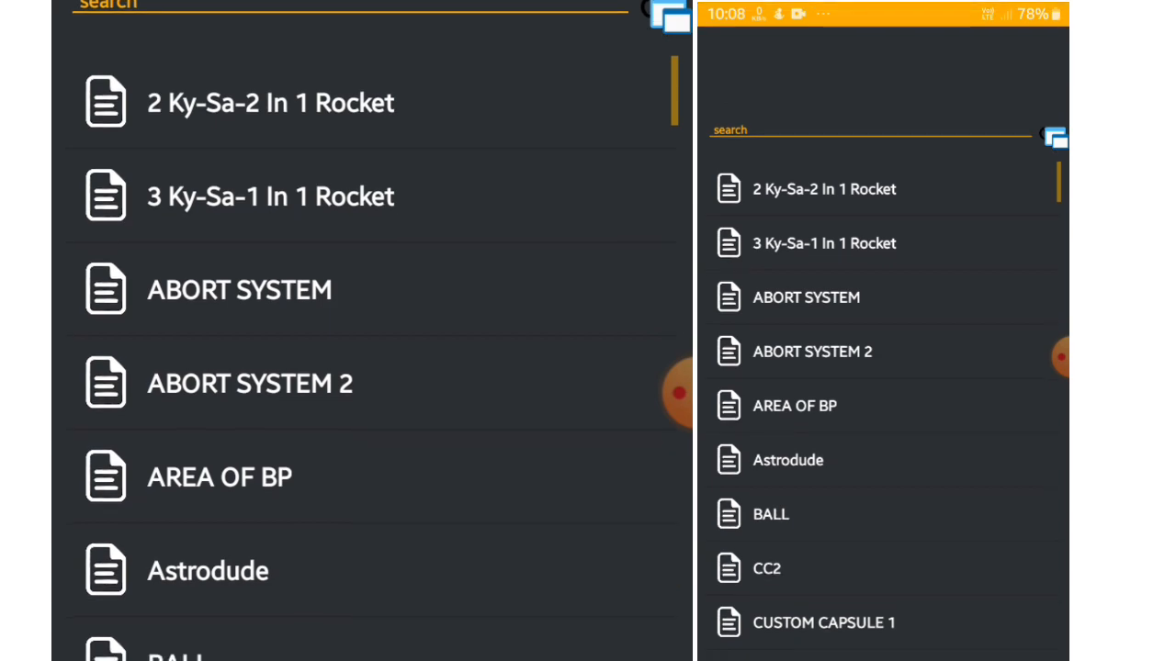
scroll("down", 3)
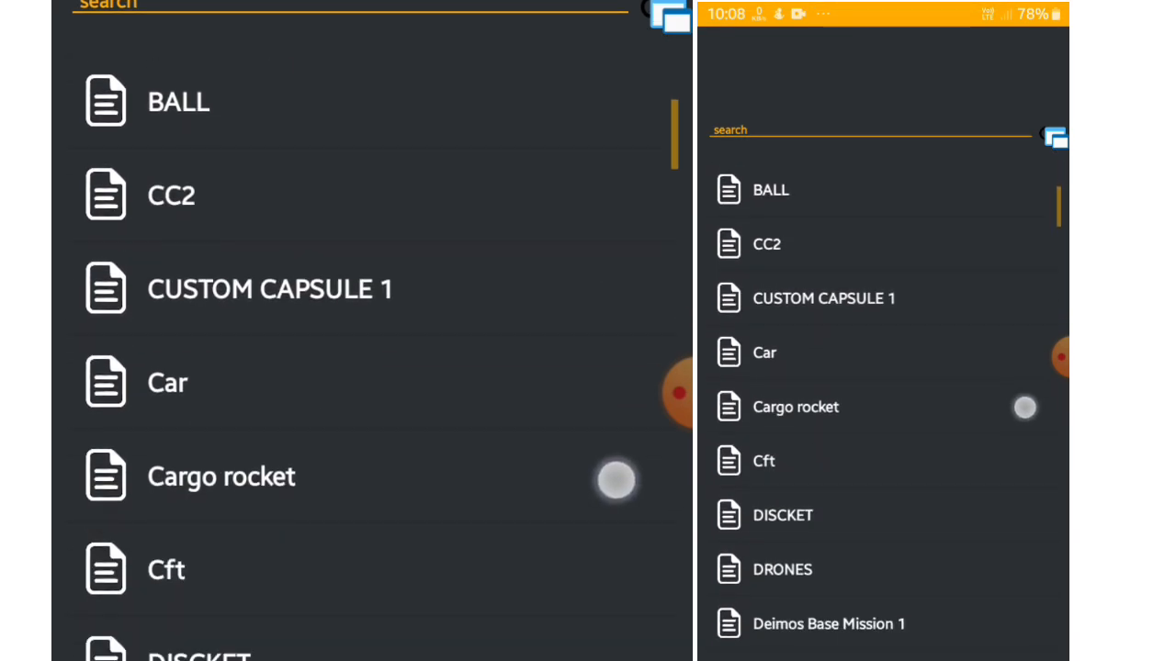
scroll("down", 3)
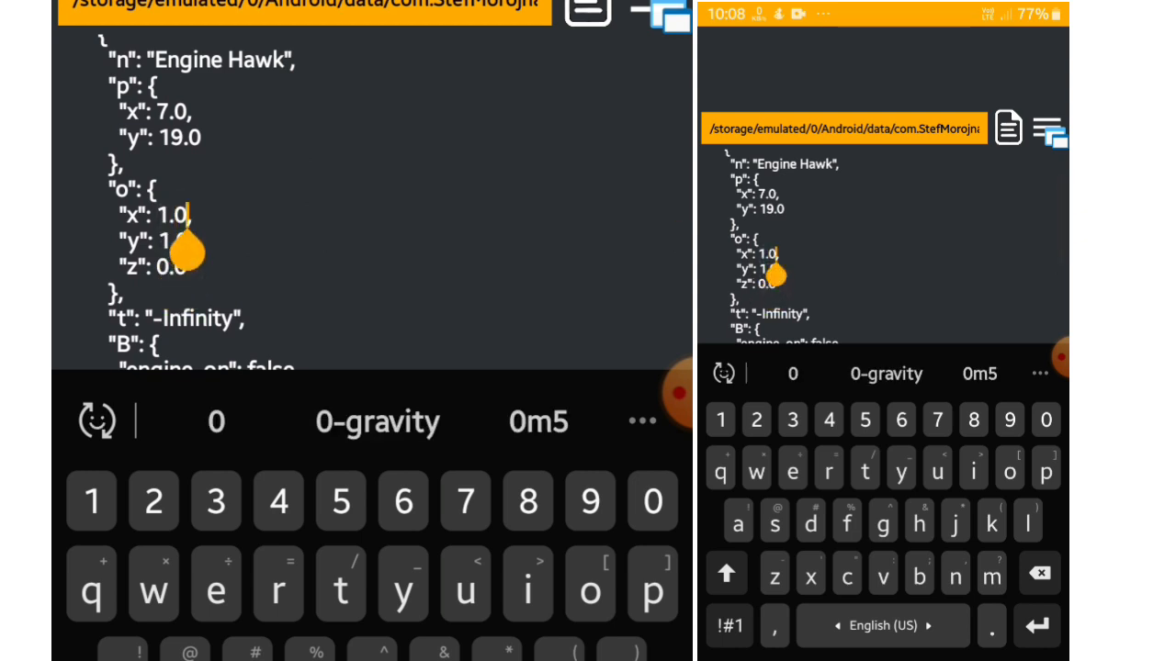
Set the Engine Hawk's o value to 2.0 and return to the build screen.
type("2.0")
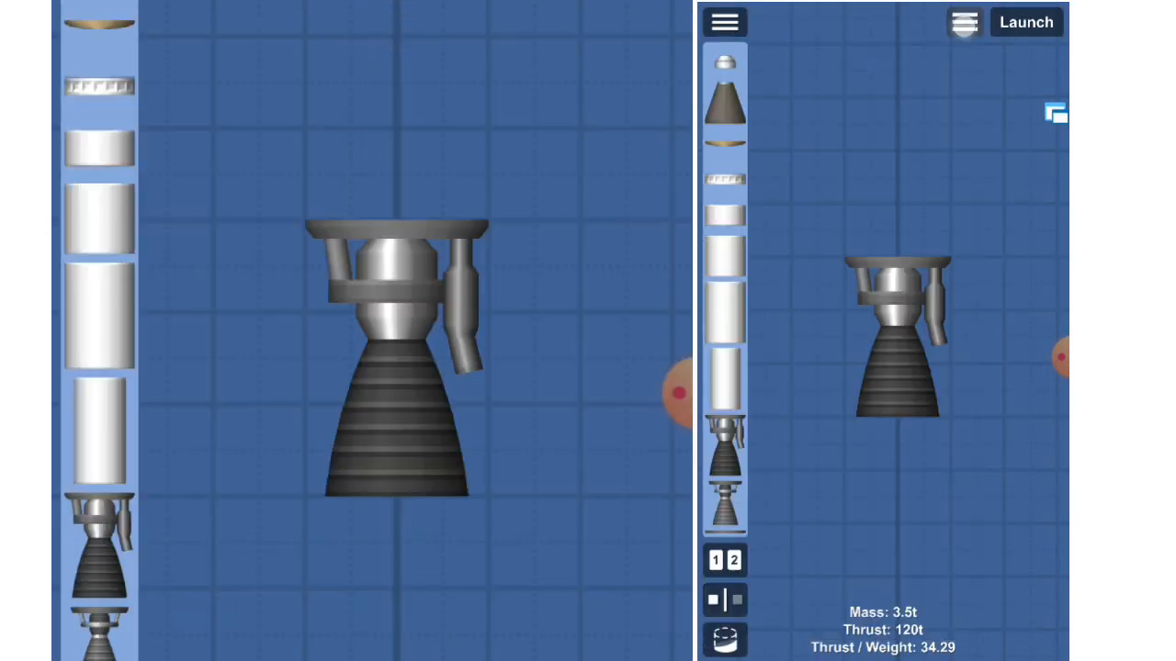
Load the Ebpet blueprint, giving a two-engine rocket of 45.6t mass and 120t thrust.
left_click(724, 22)
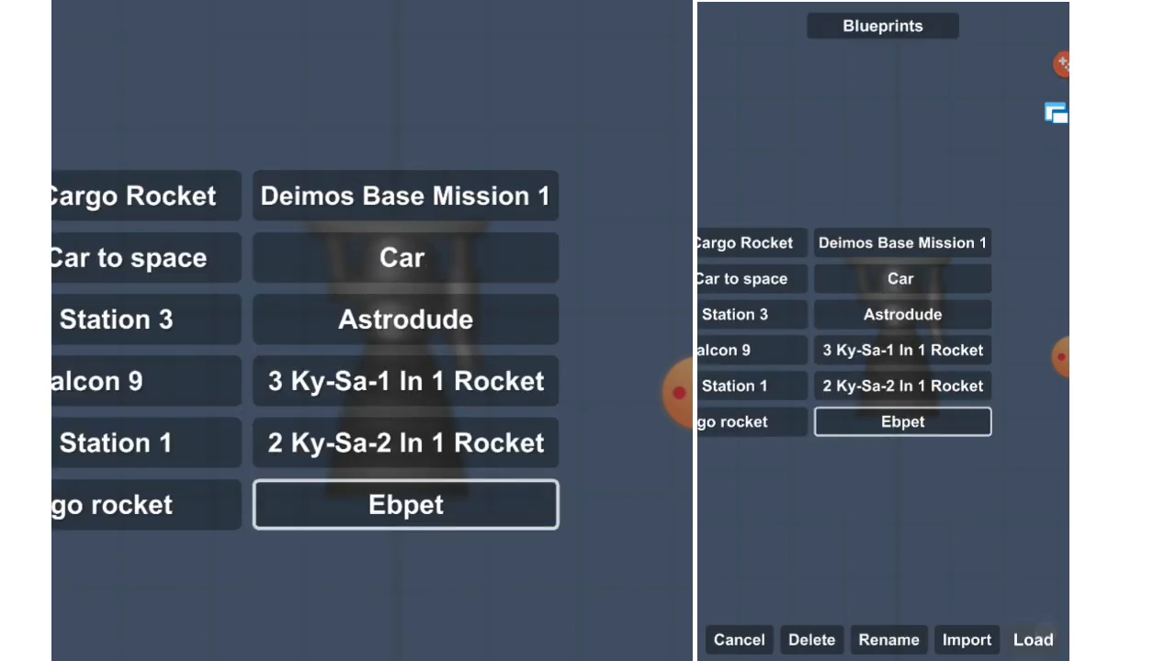
left_click(1032, 639)
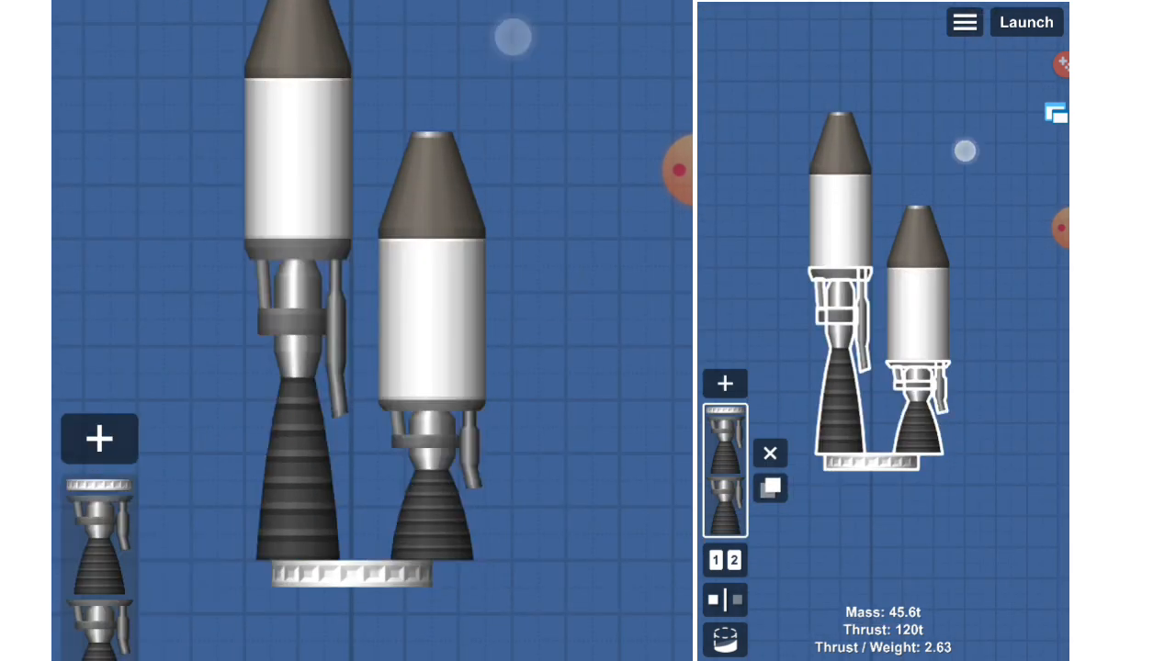
Leave the build screen for the blueprint JSON to clear the Engine Hawk's o z value.
left_click(1025, 22)
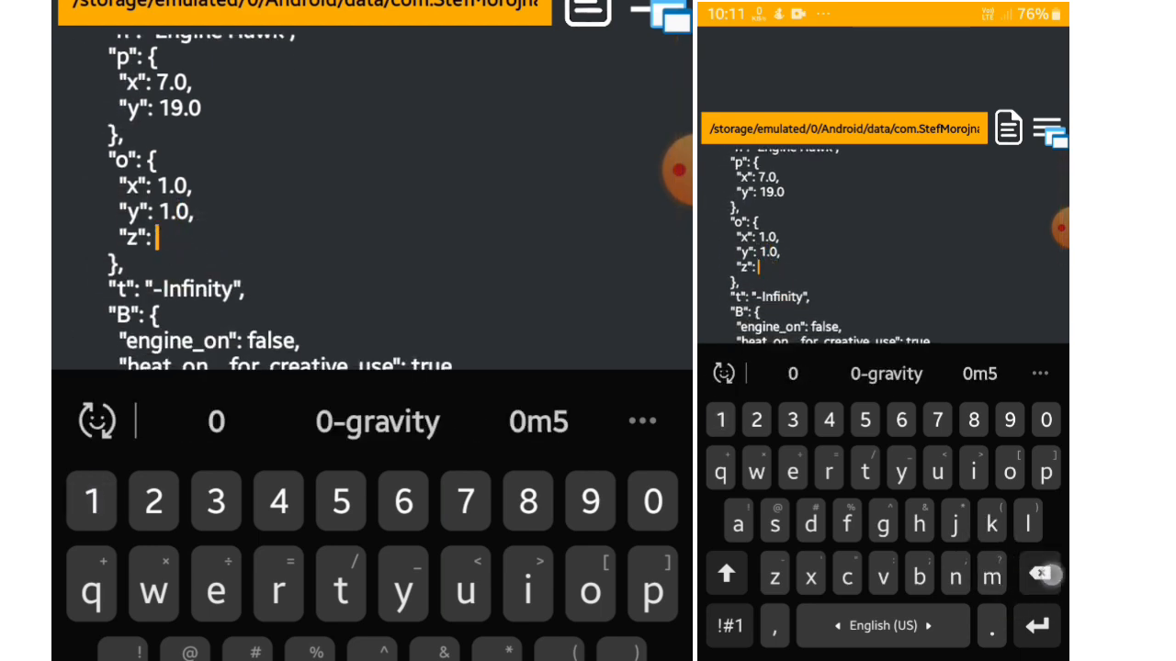
Set the Engine Hawk's o z value to 2.0 and return to the game menu.
type("2.0")
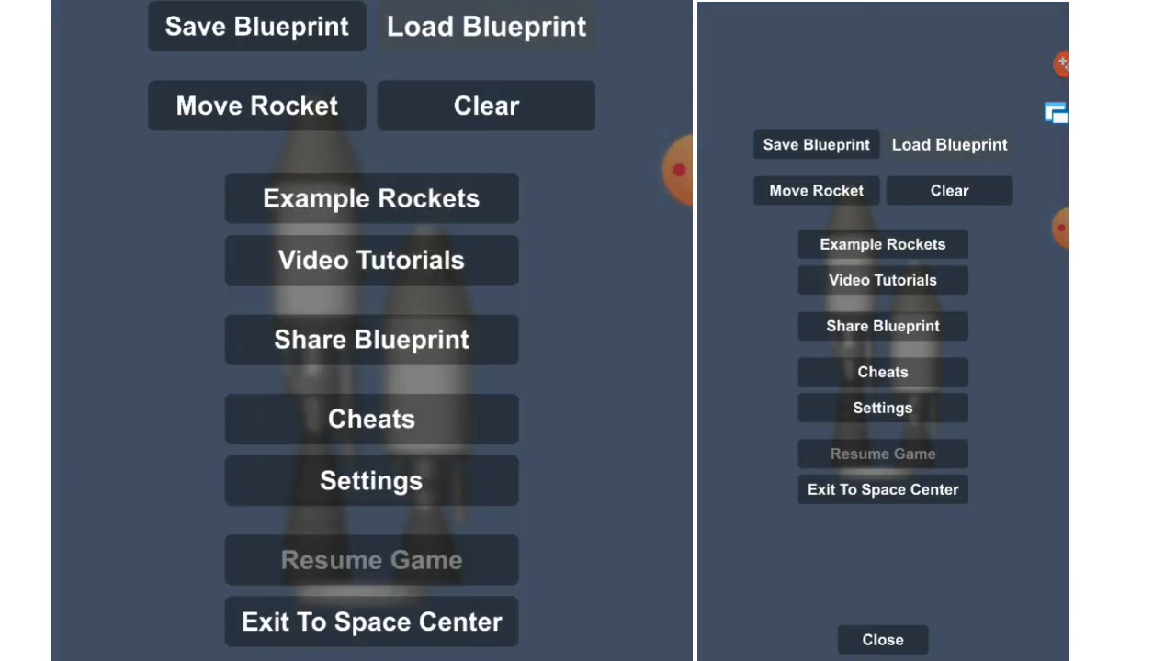
Reload Ebpet and return to the JSON's engine_on, heat and gimbal_on flags.
left_click(948, 143)
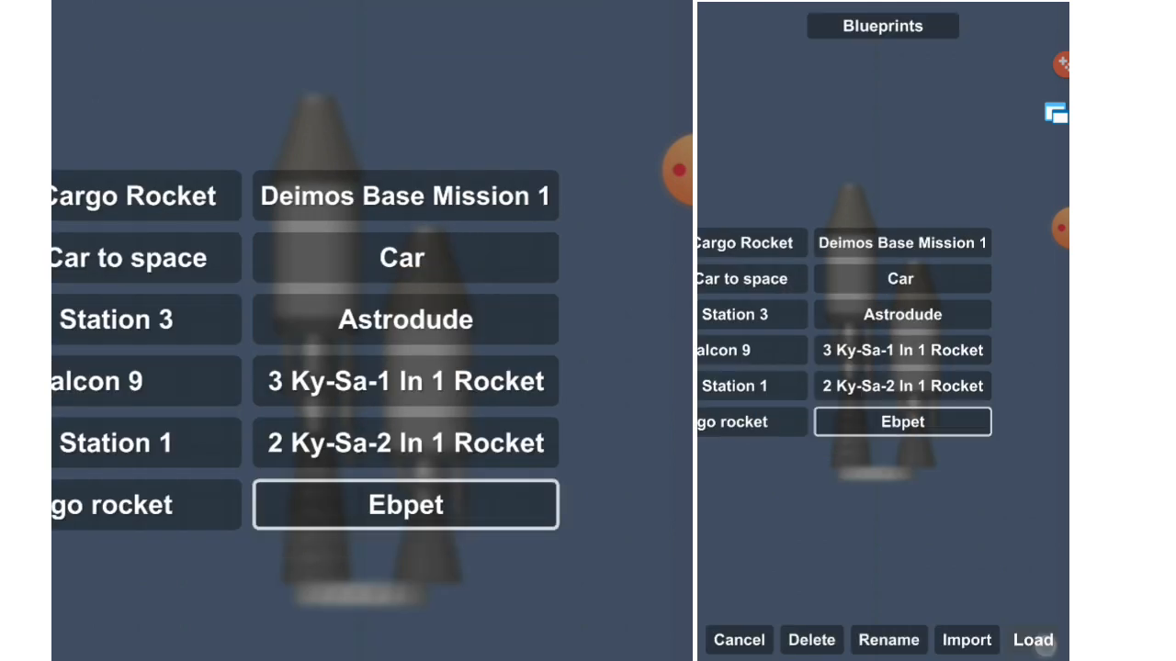
left_click(1032, 640)
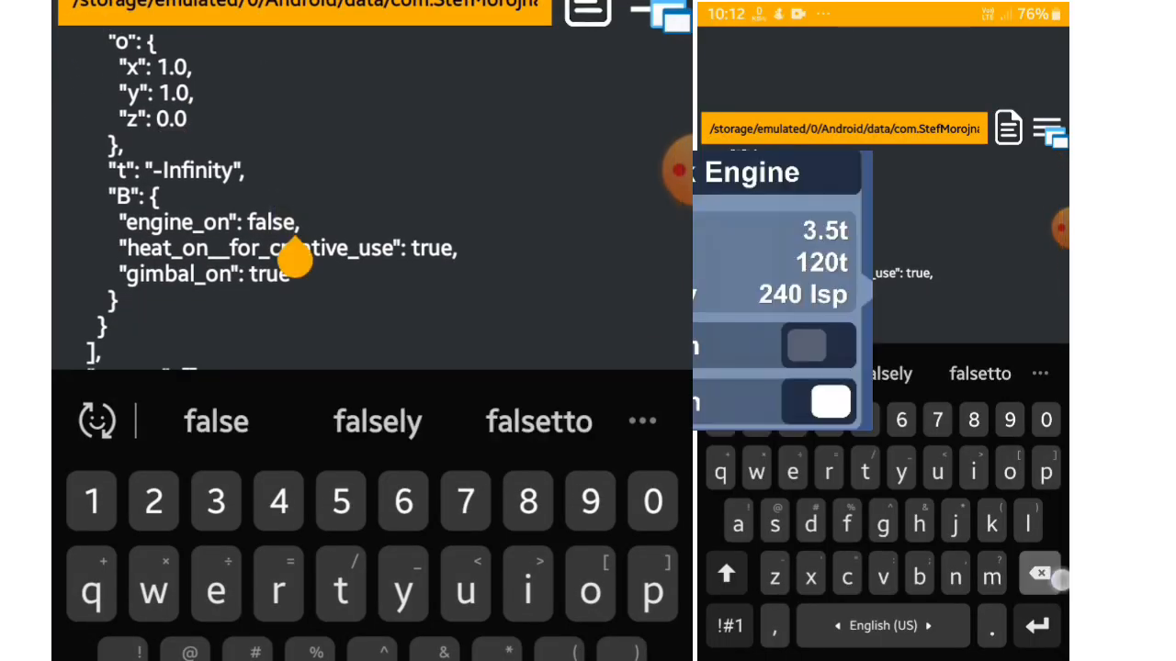
Make heat_on__for_creative_use false and retype gimbal_on as true for the Hawk engine.
key("backspace")
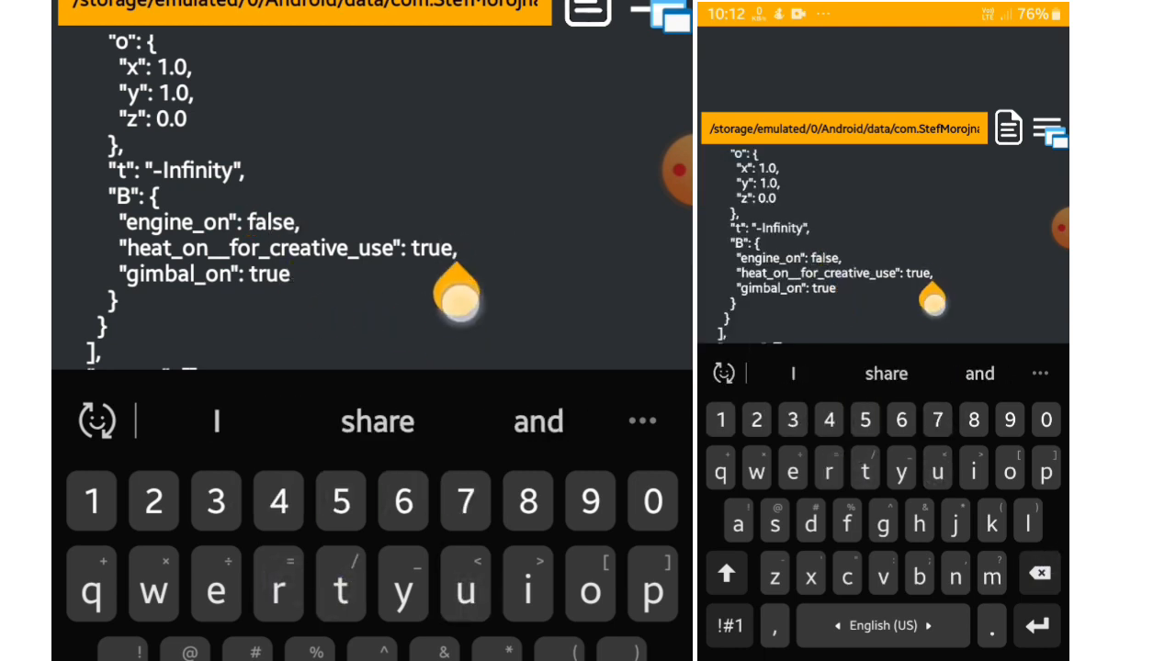
key("Backspace")
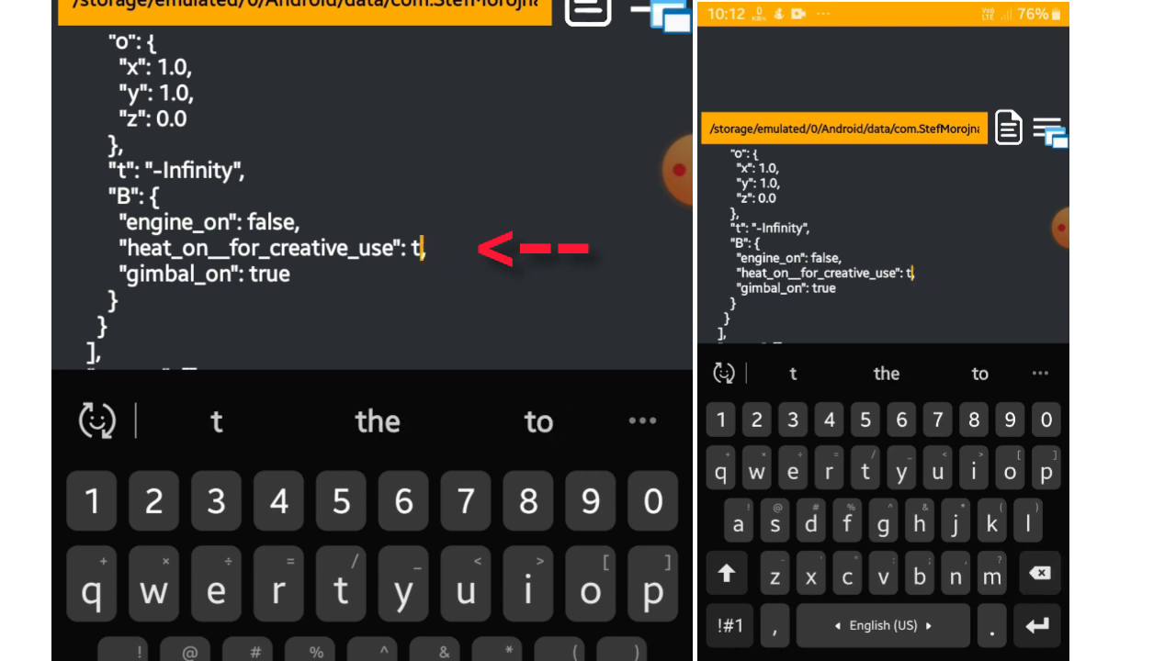
key("Backspace")
type("false,")
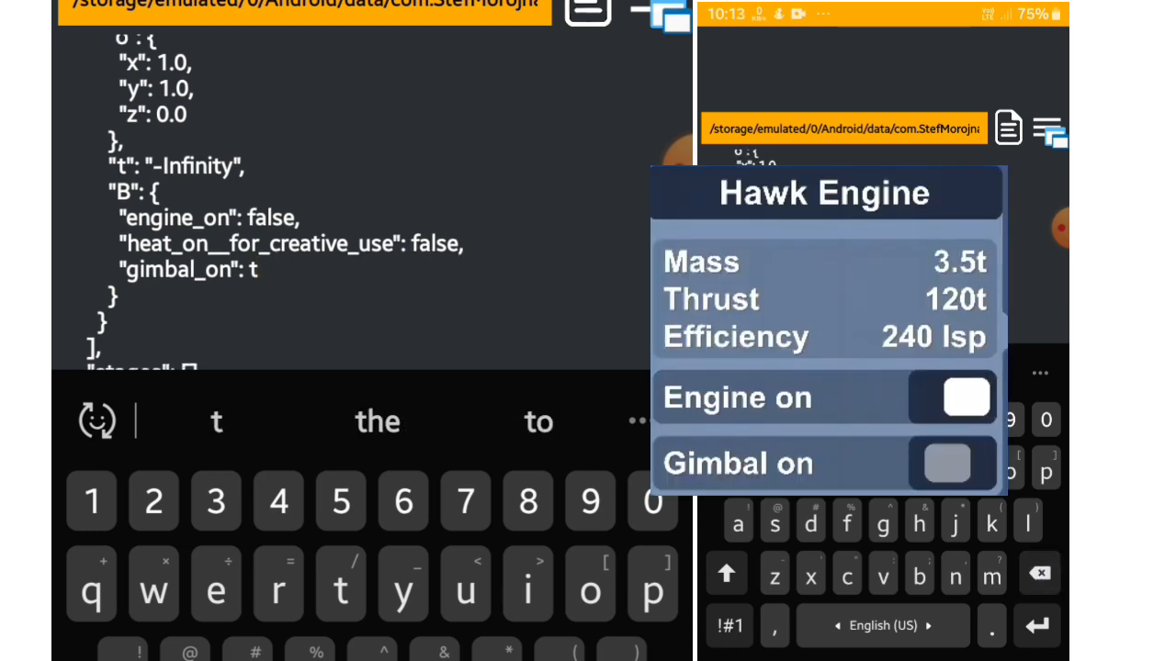
type("rue")
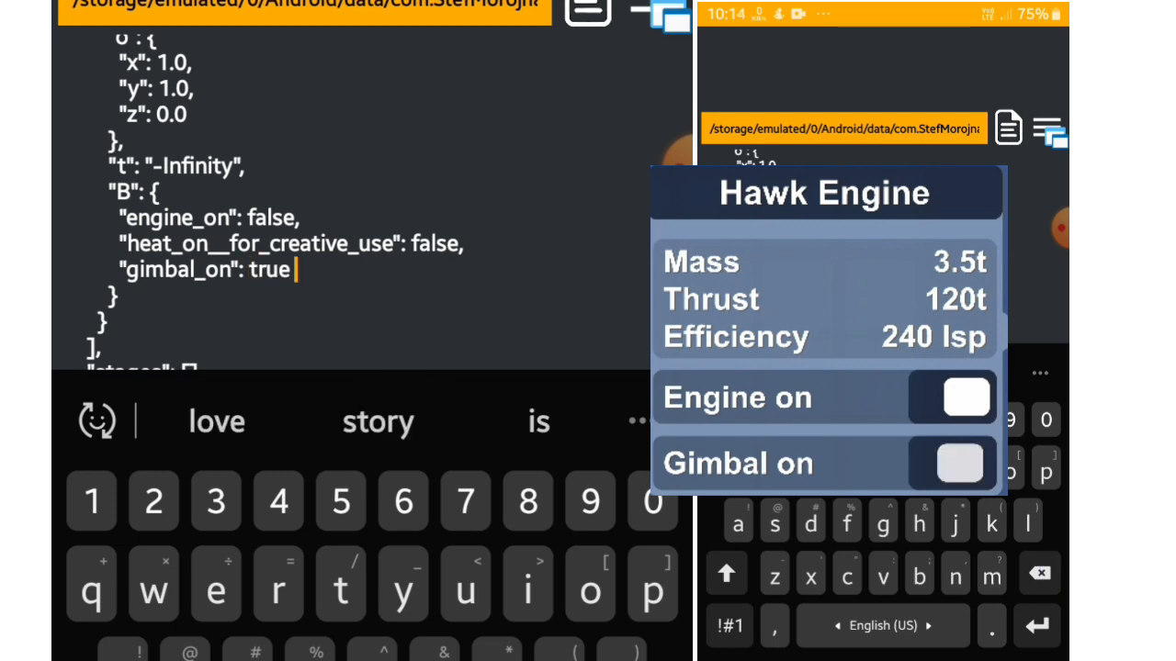